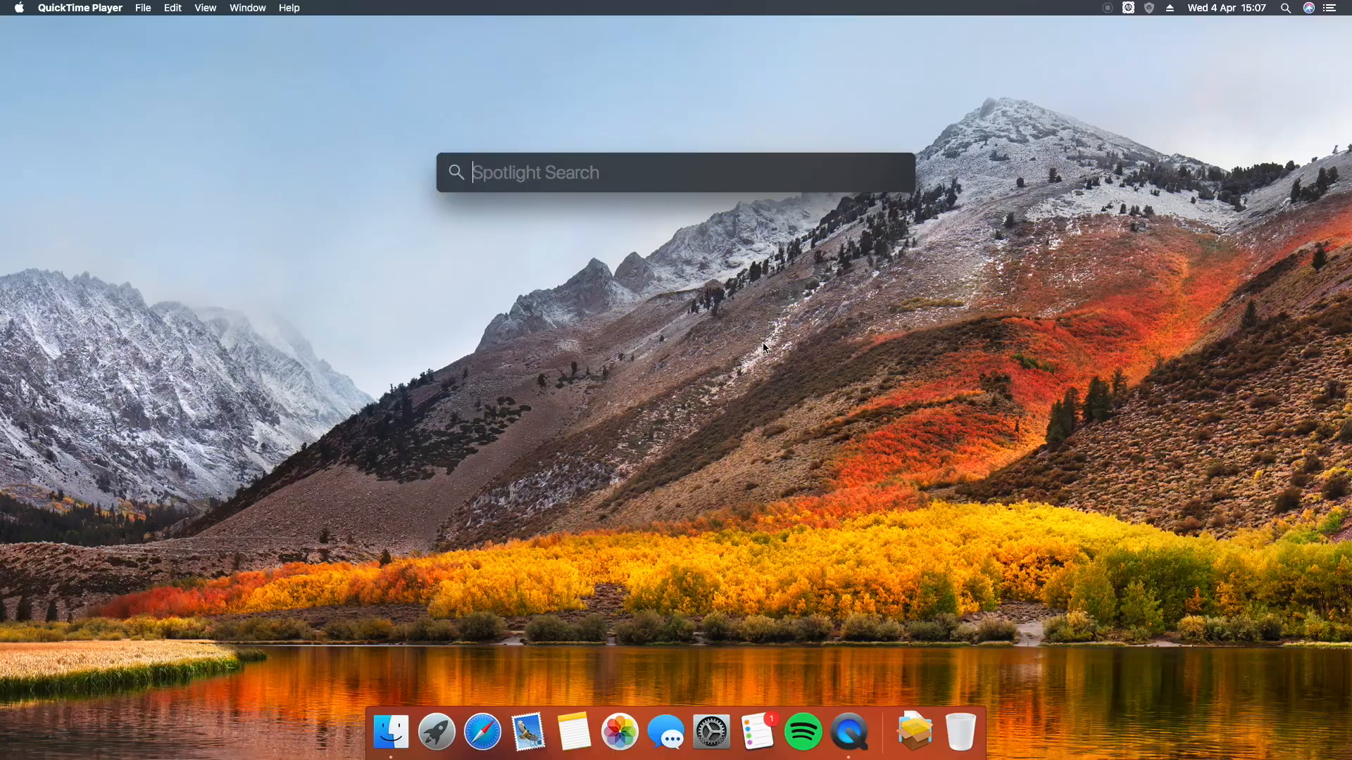
- Launch Repetier-Host and connect it to the Marlin printer
key("Escape")
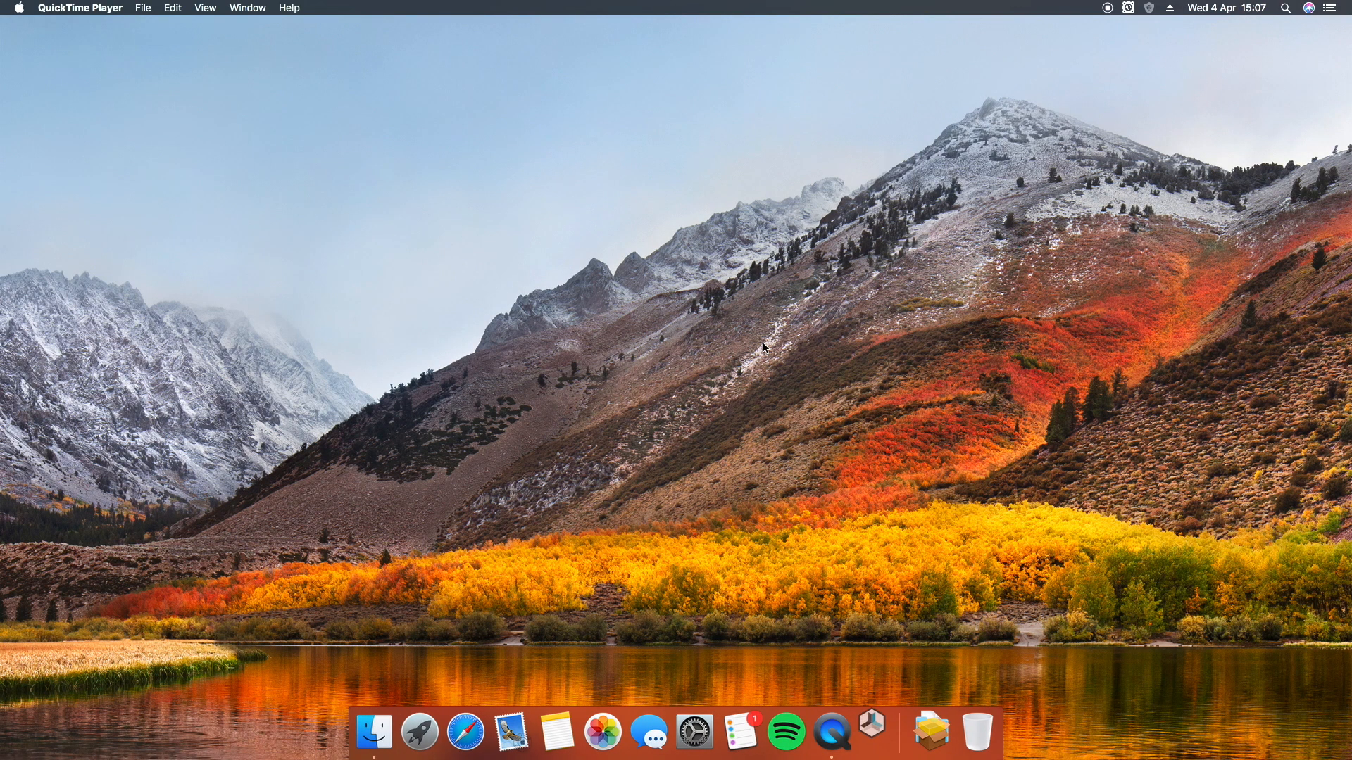
left_click(871, 732)
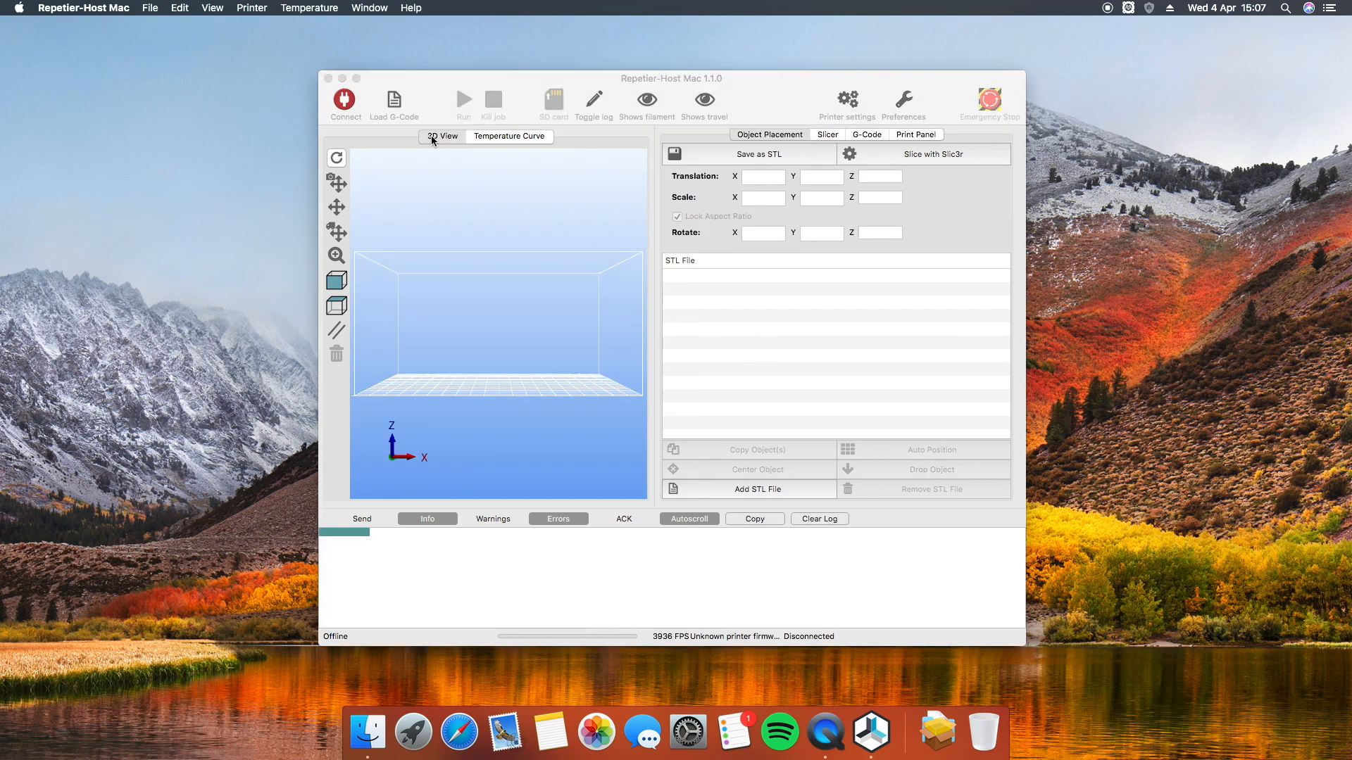
left_click(343, 102)
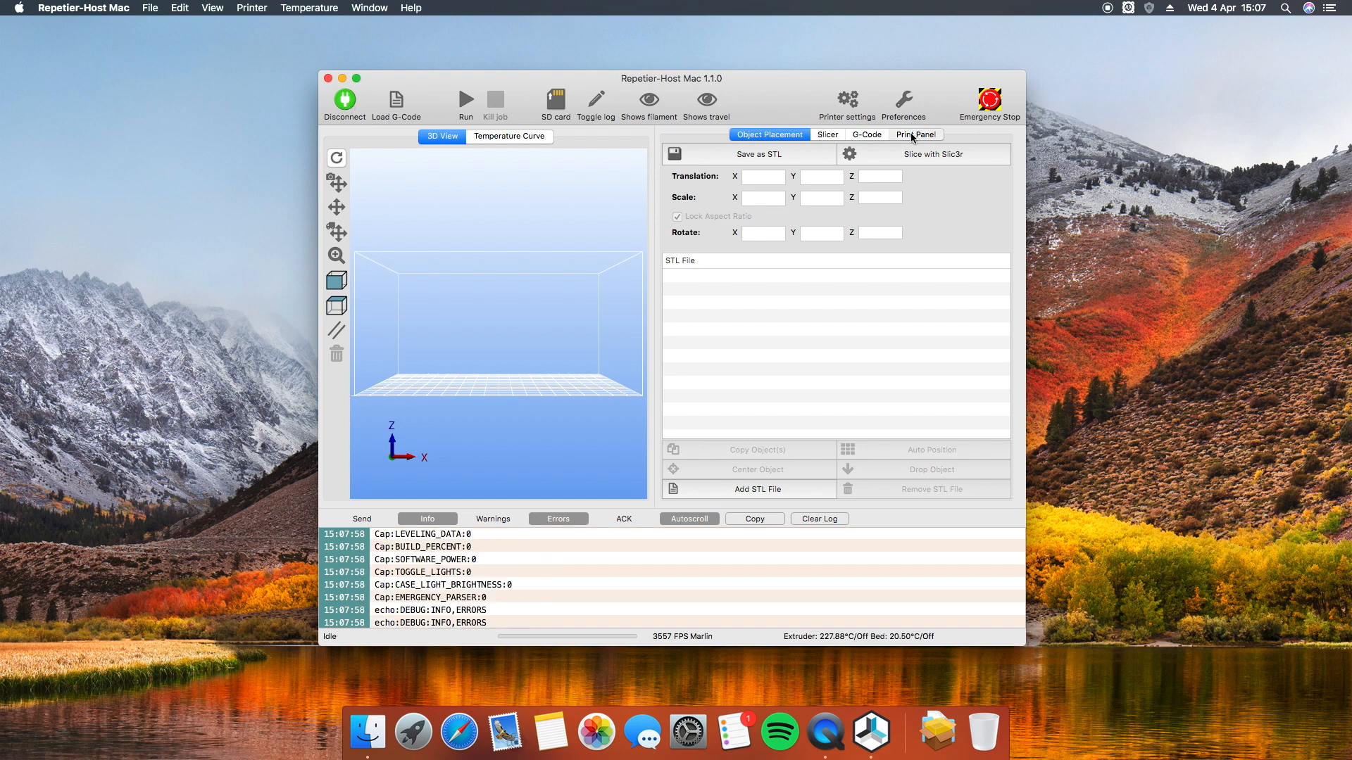
- From the Print Panel, send G92 E0 to zero the extruder position
left_click(916, 135)
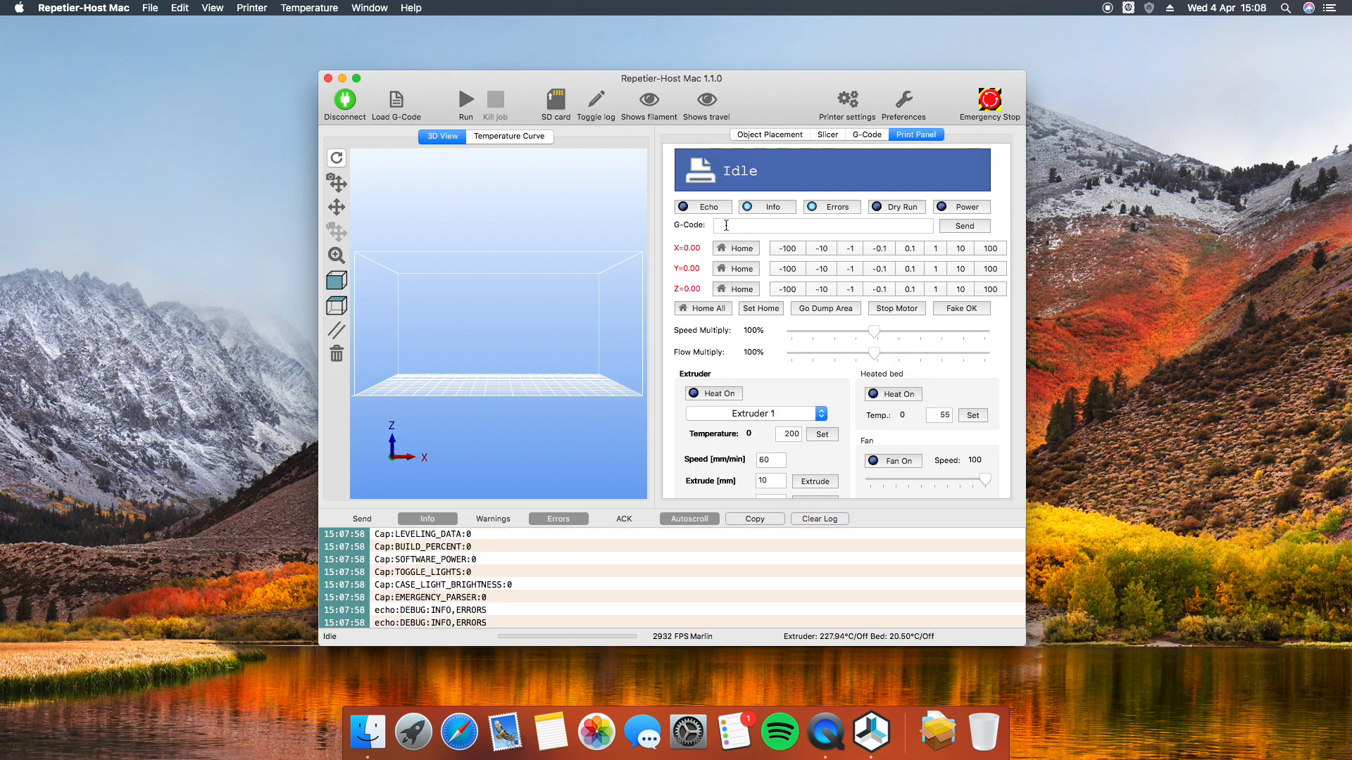
left_click(821, 225)
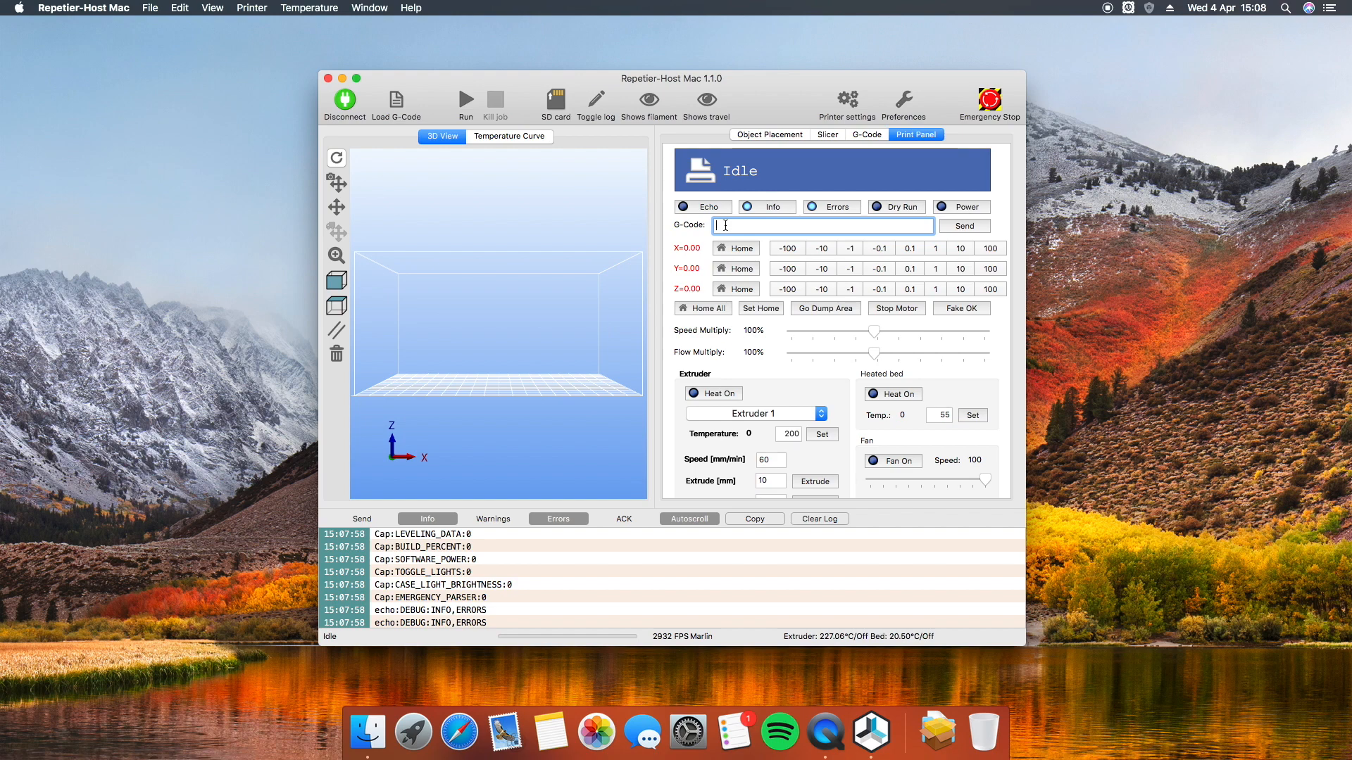
type("G")
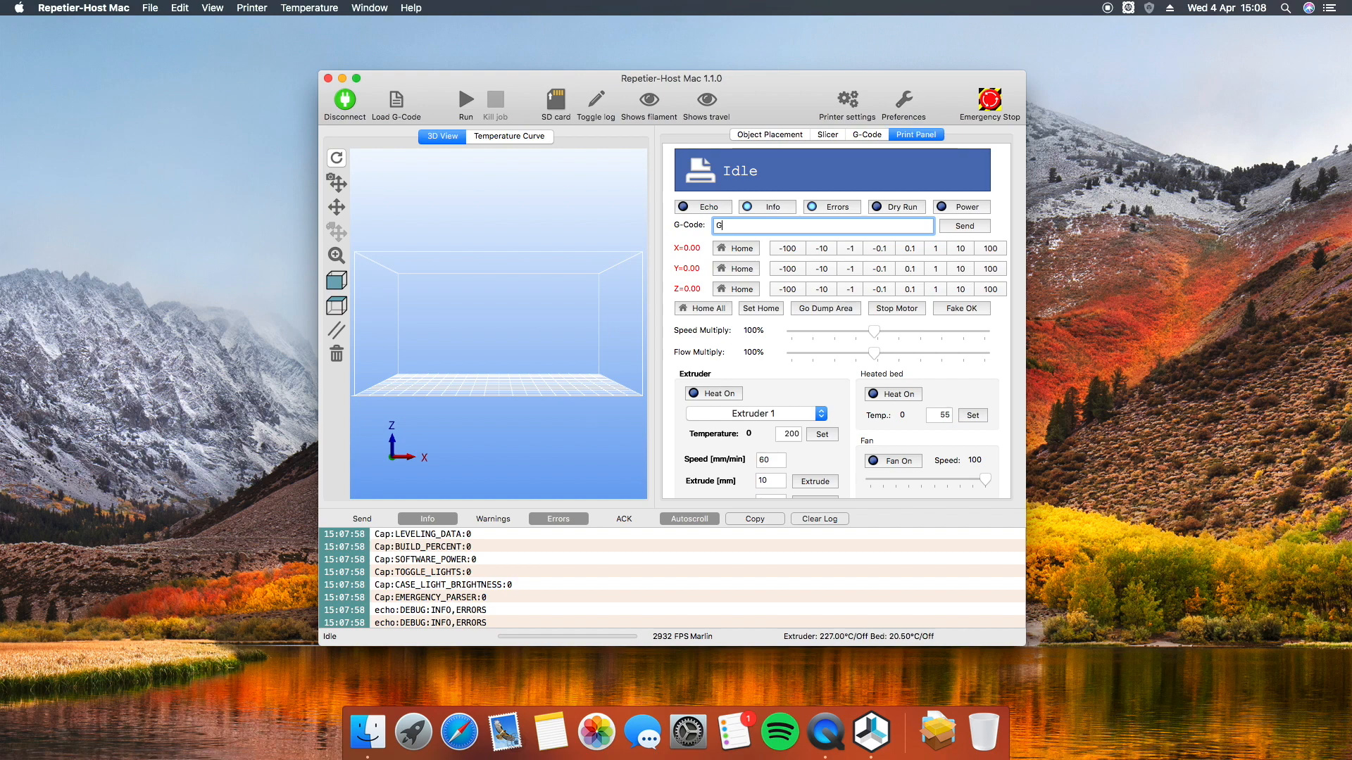
type("92 E0")
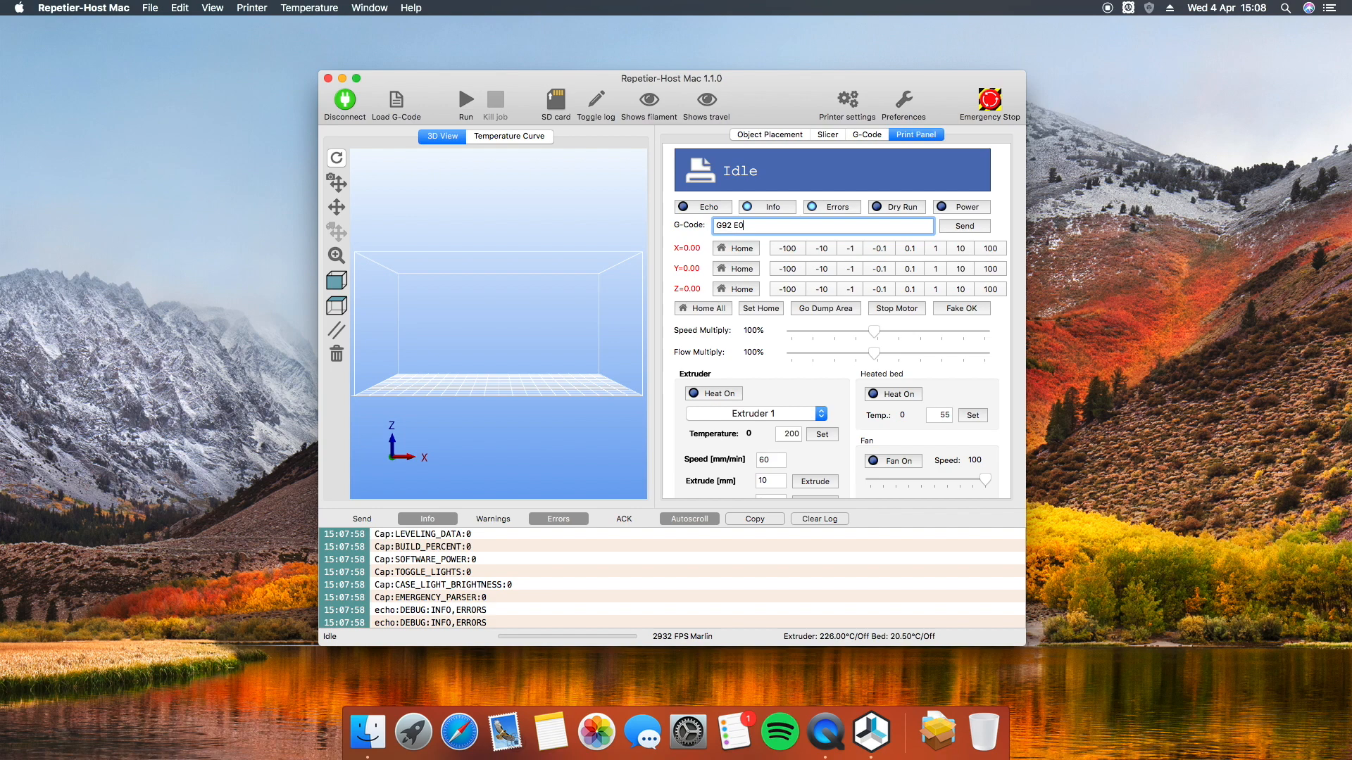
left_click(964, 225)
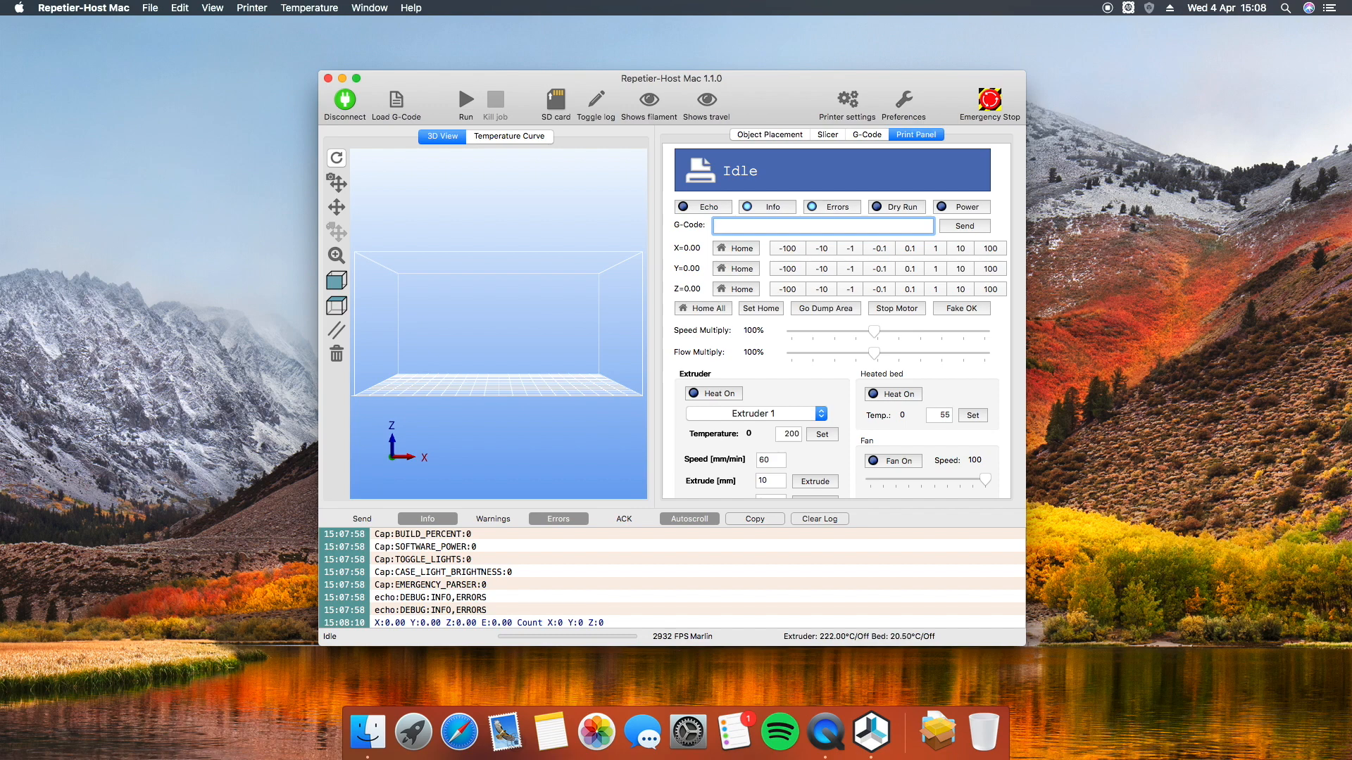
- Enter the G1 extrusion command with feed value 30 for the 100 mm test
type("G1 E100 F90")
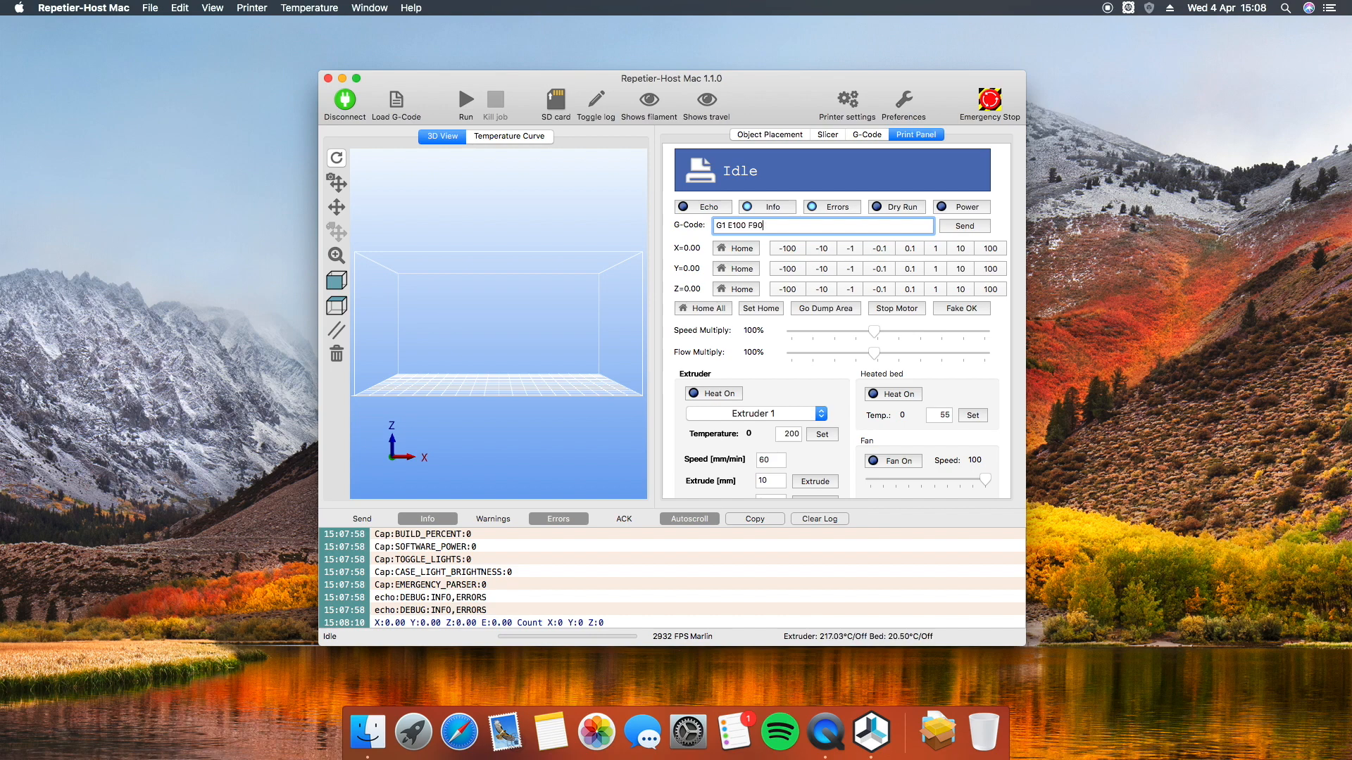
type("30")
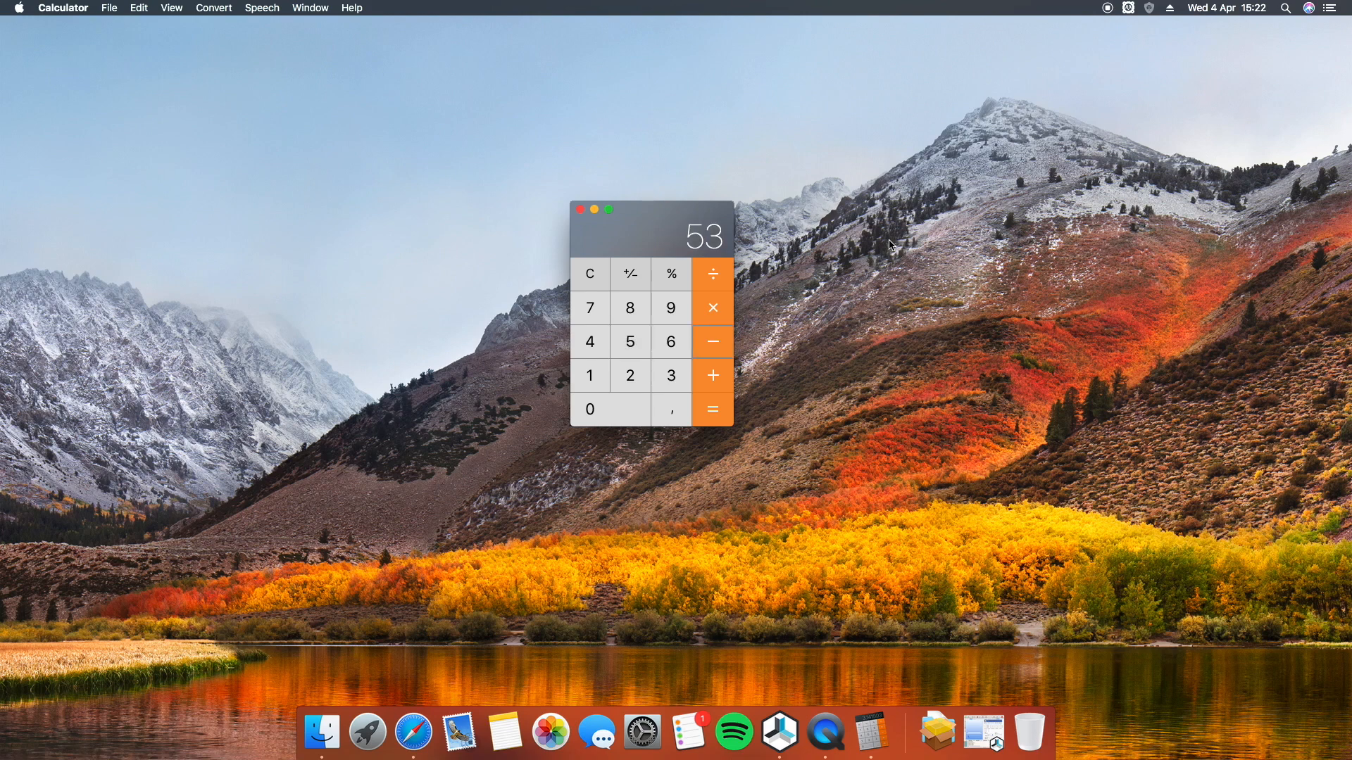
- Compute the corrected extruder steps figure in Calculator, showing 53
left_click(713, 408)
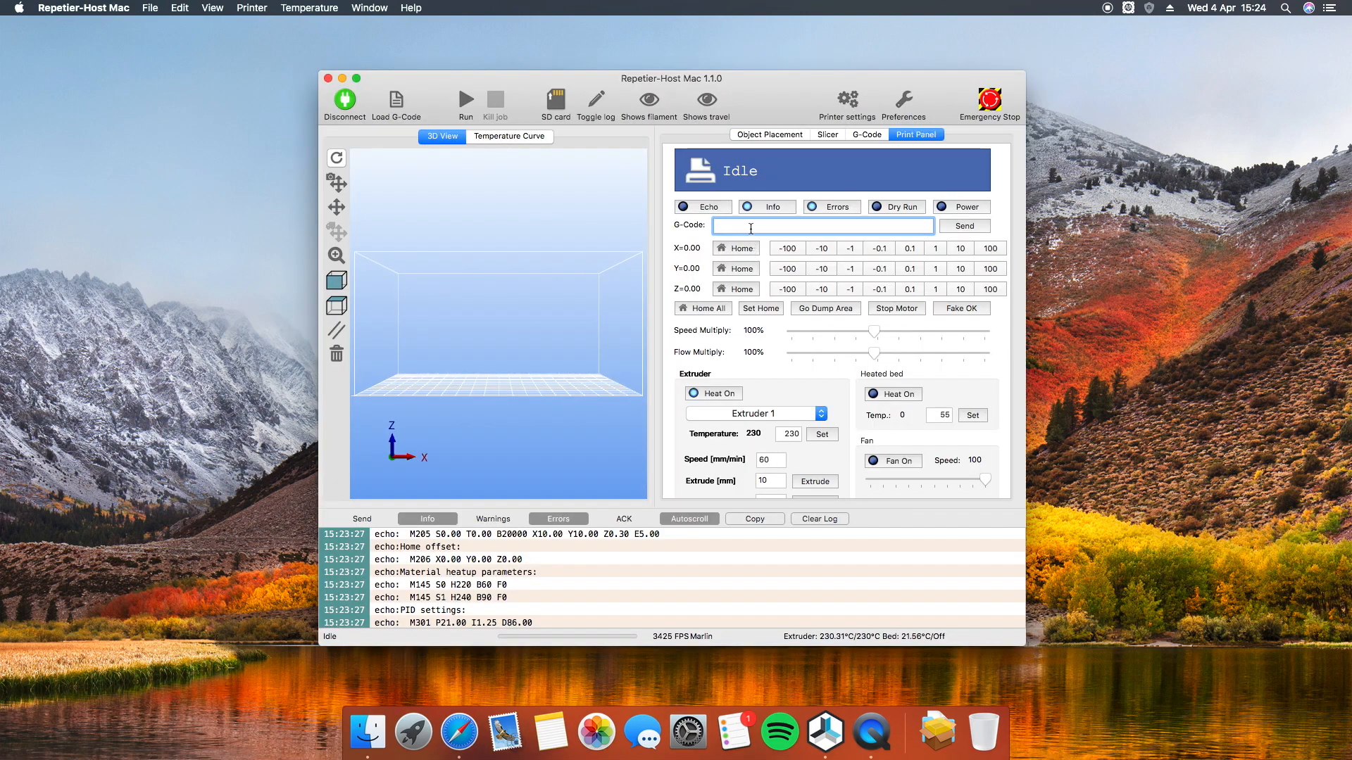
- Send M503 and pick out the M92 extruder steps line (E97) in the log
type("M503")
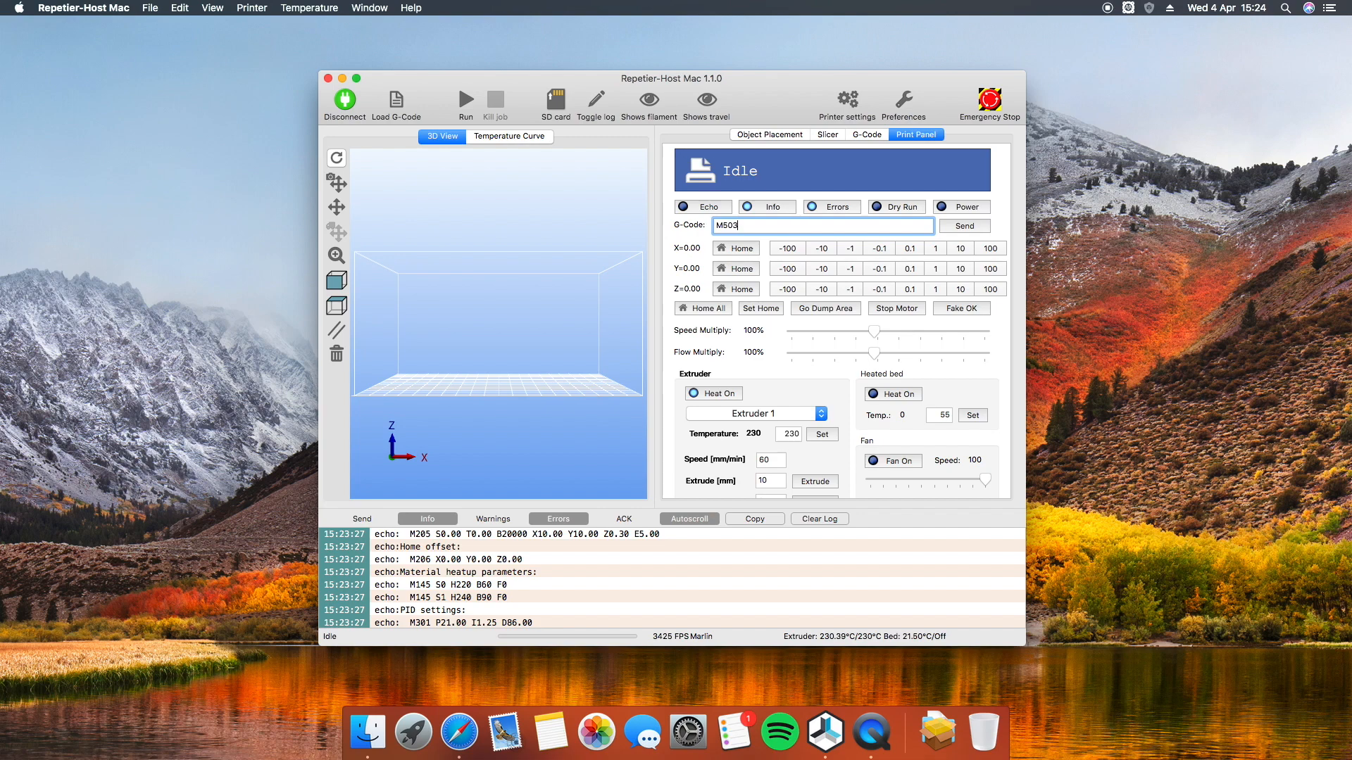
left_click(964, 225)
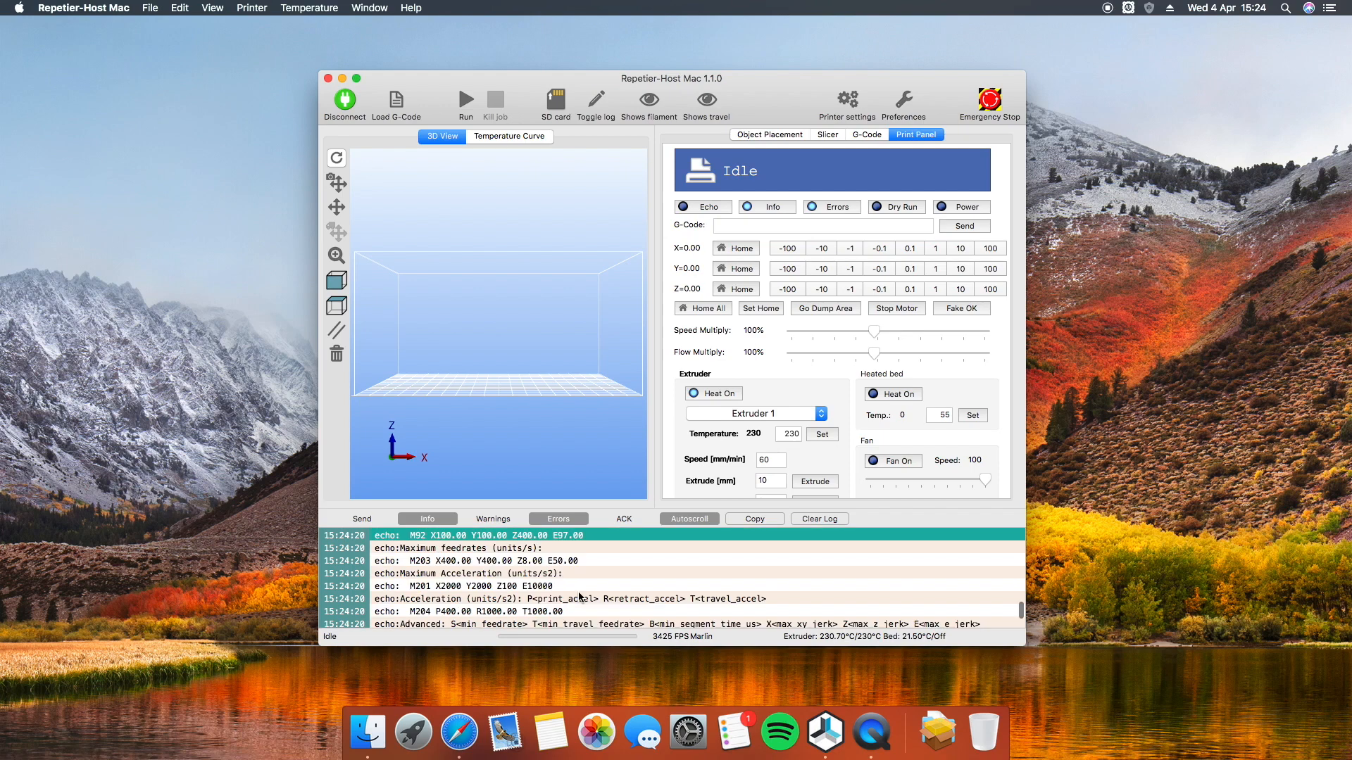
left_click(824, 732)
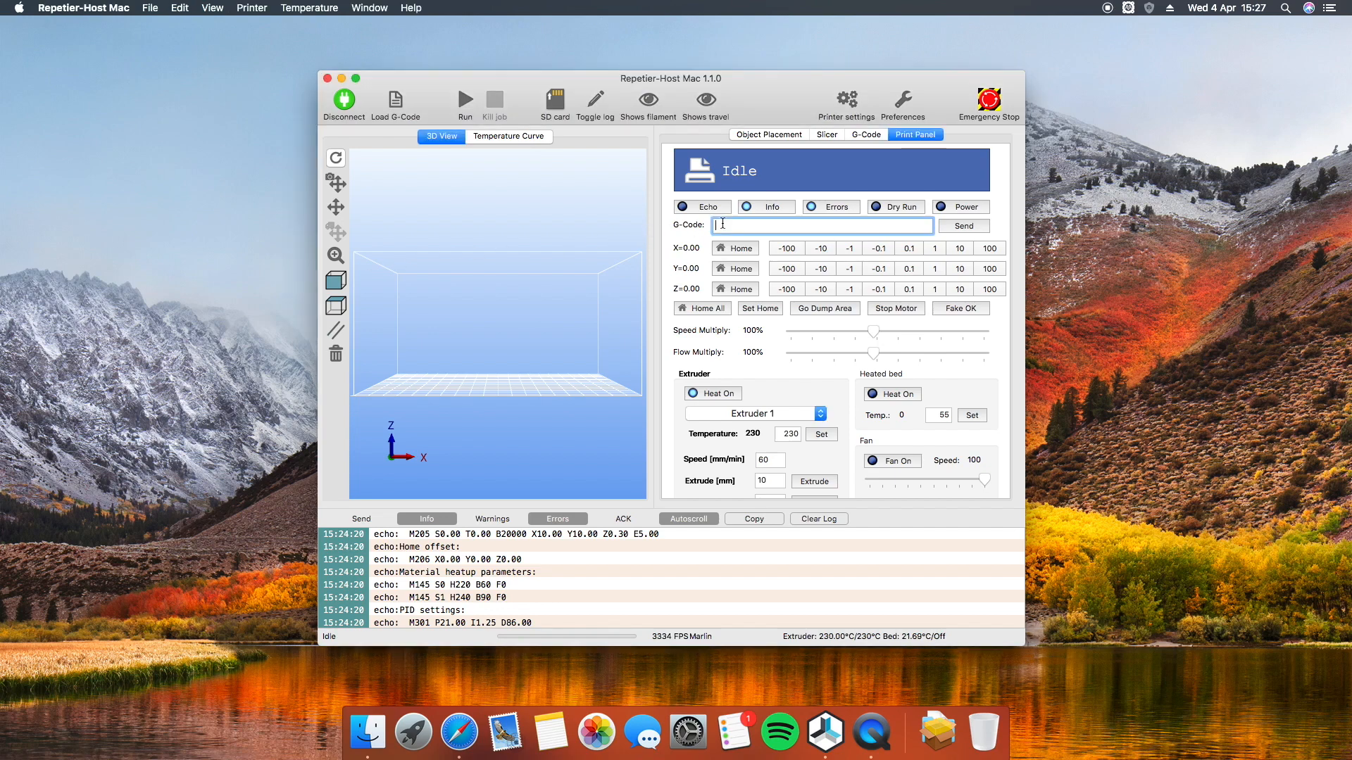
- Send M92 E100 to set the extruder steps to 100
type("M")
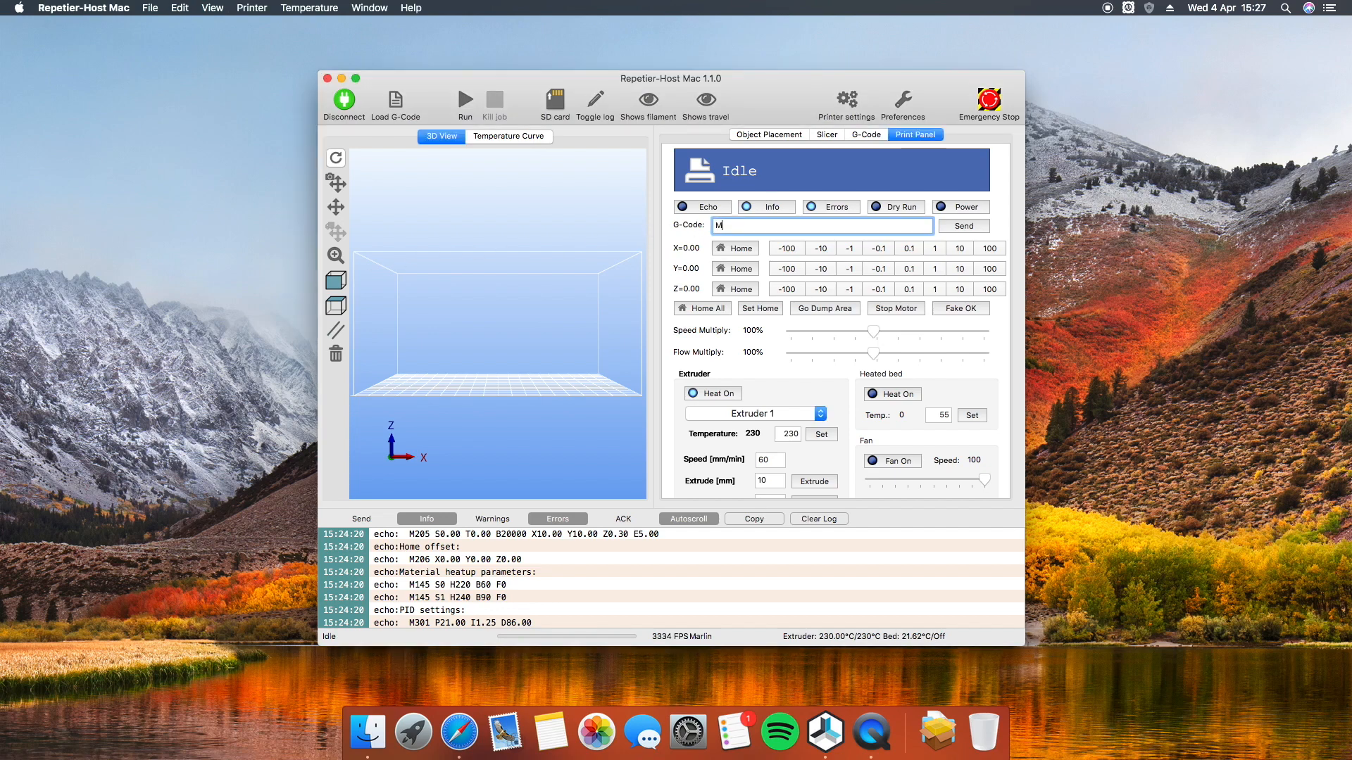
type("92 E100")
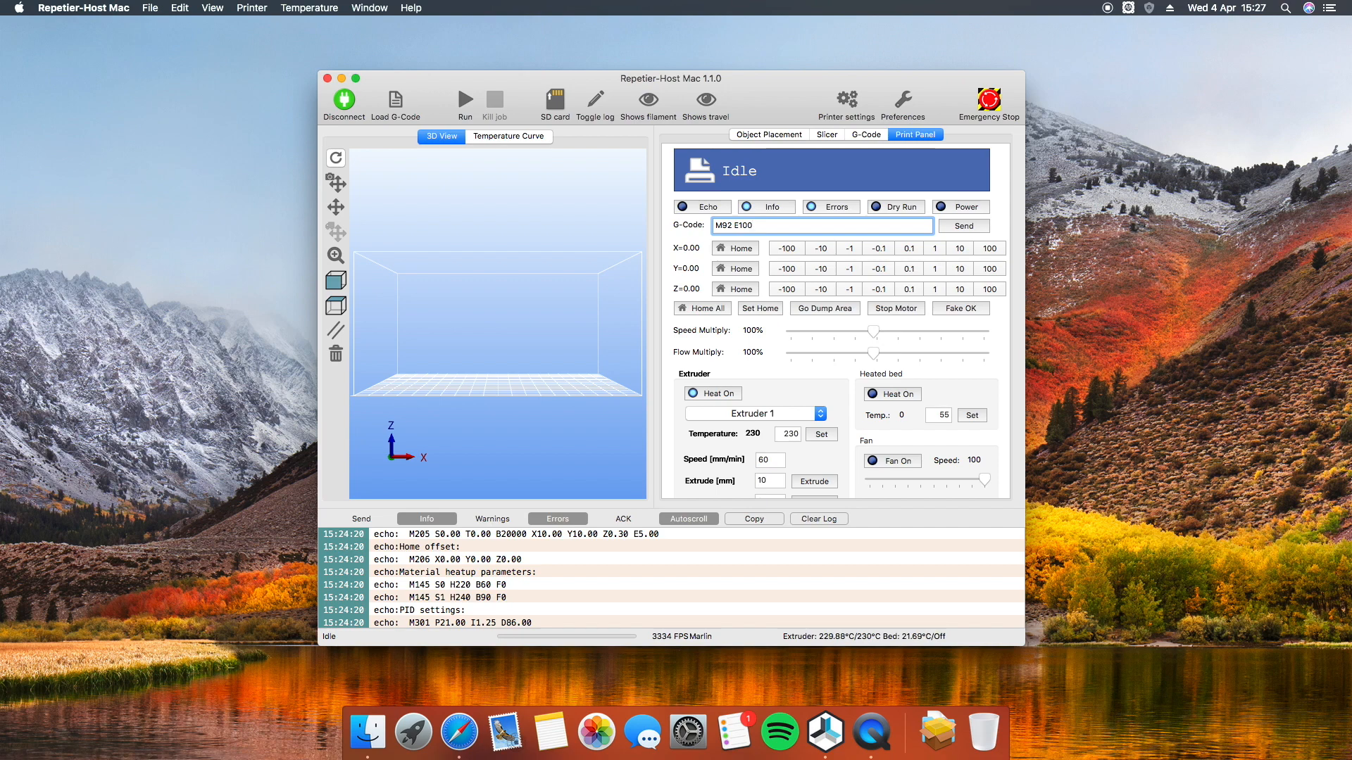
left_click(808, 226)
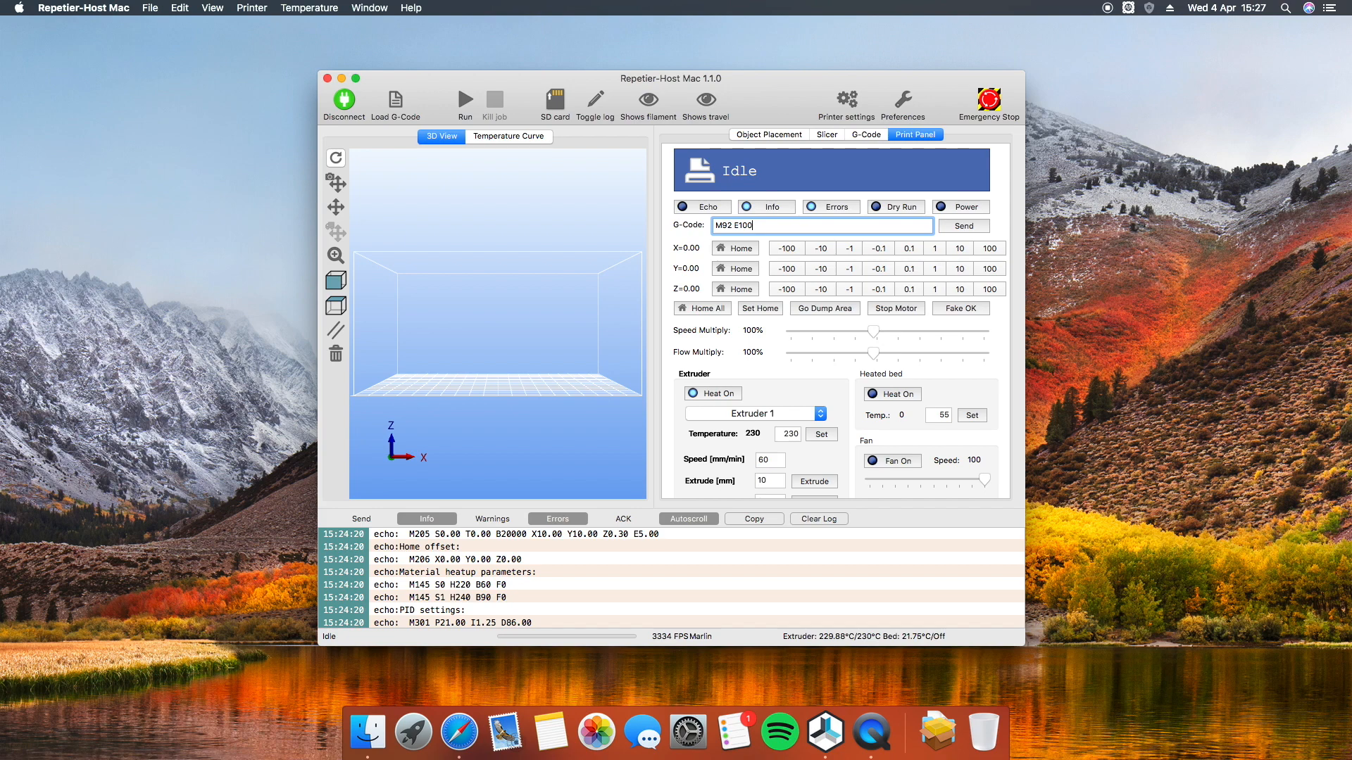
left_click(962, 225)
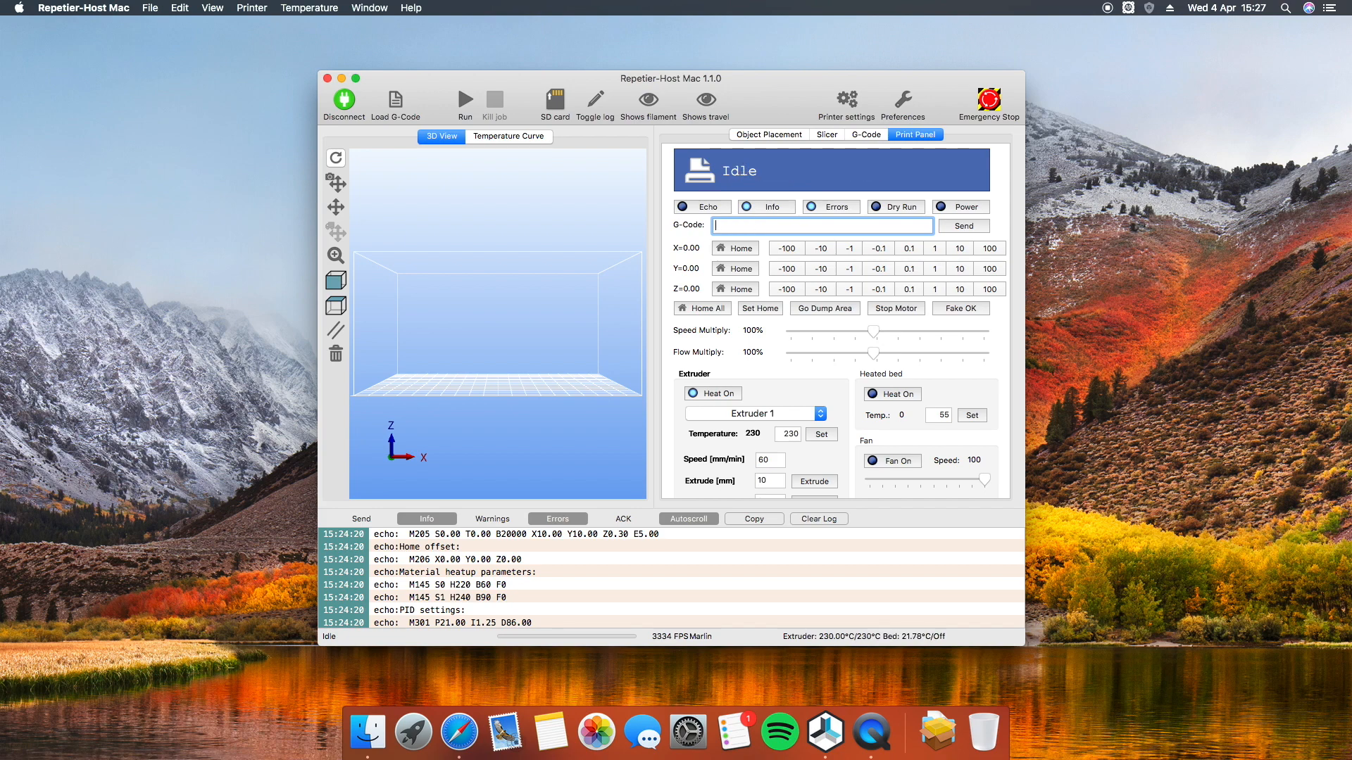
- Send M500 to store the settings permanently in the printer's EEPROM
type("M")
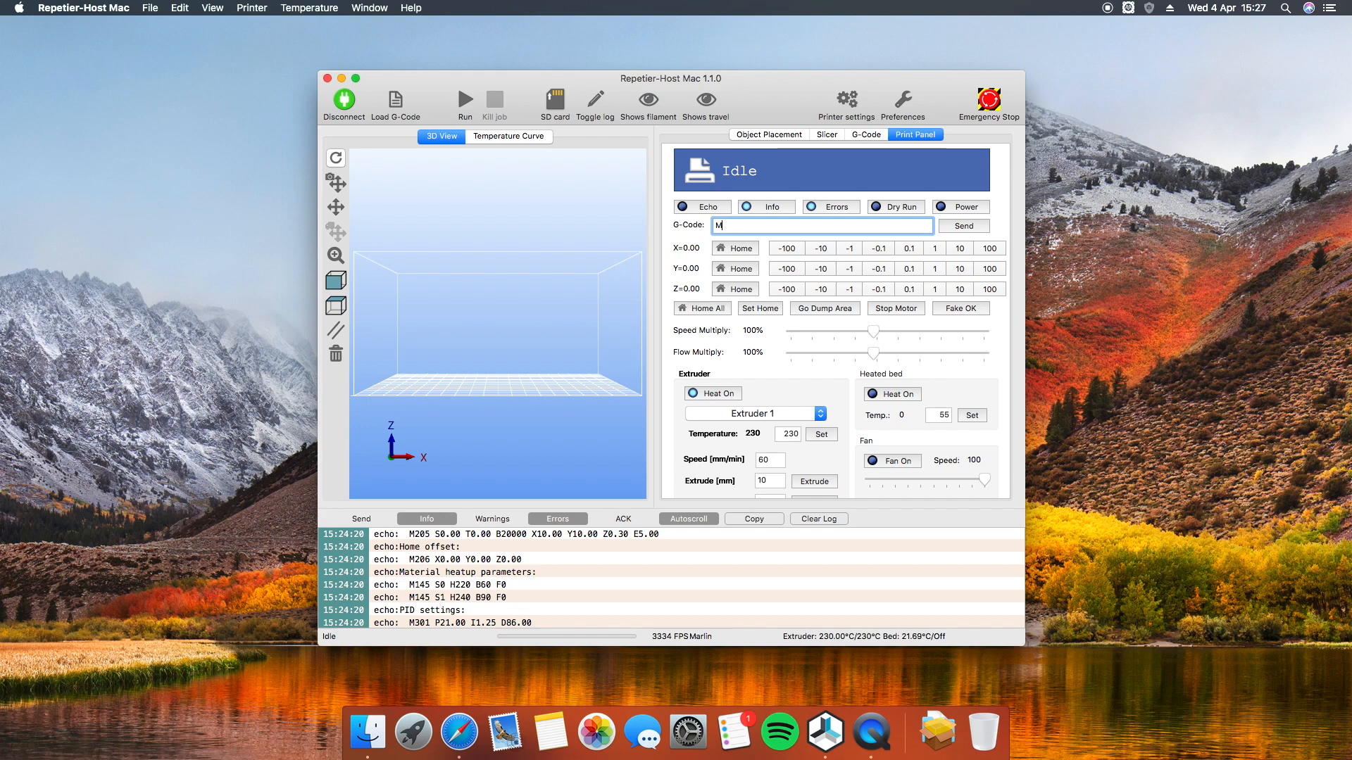
type("500")
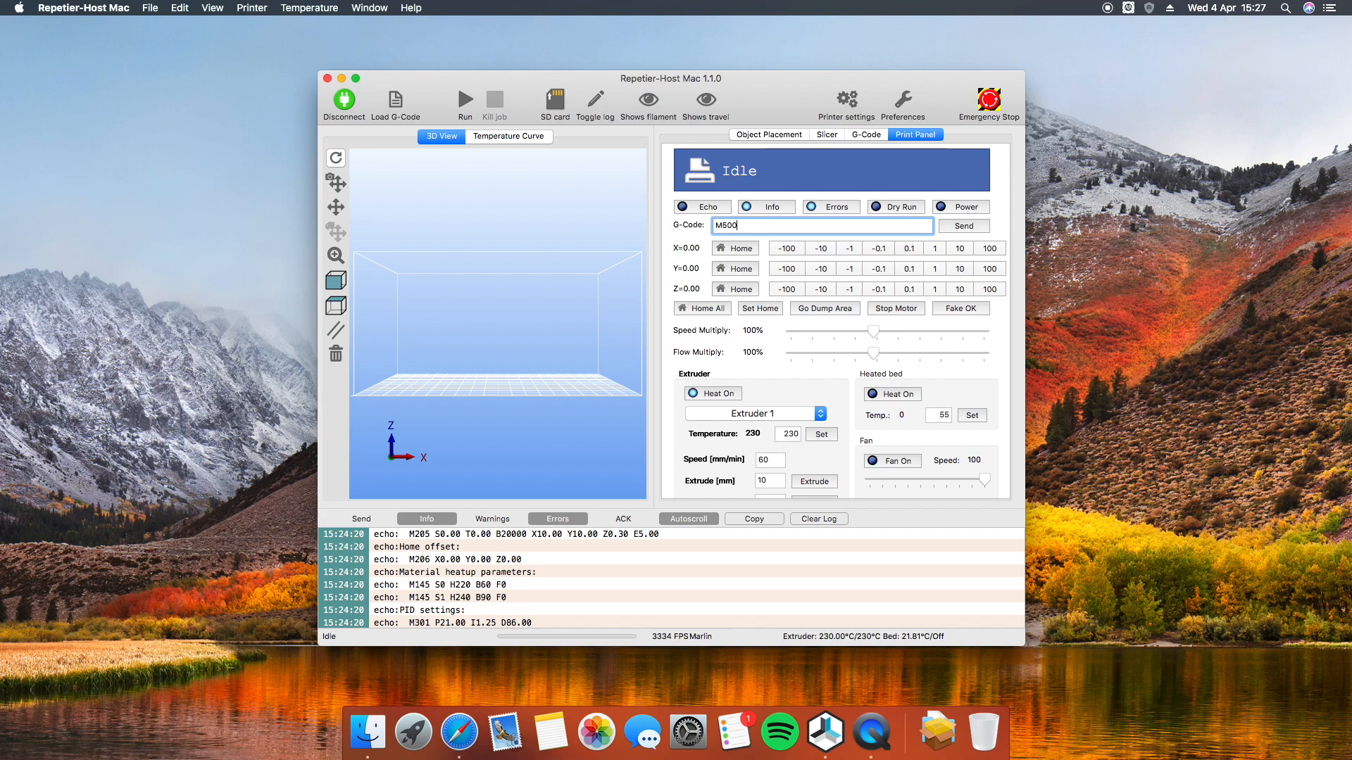
left_click(962, 225)
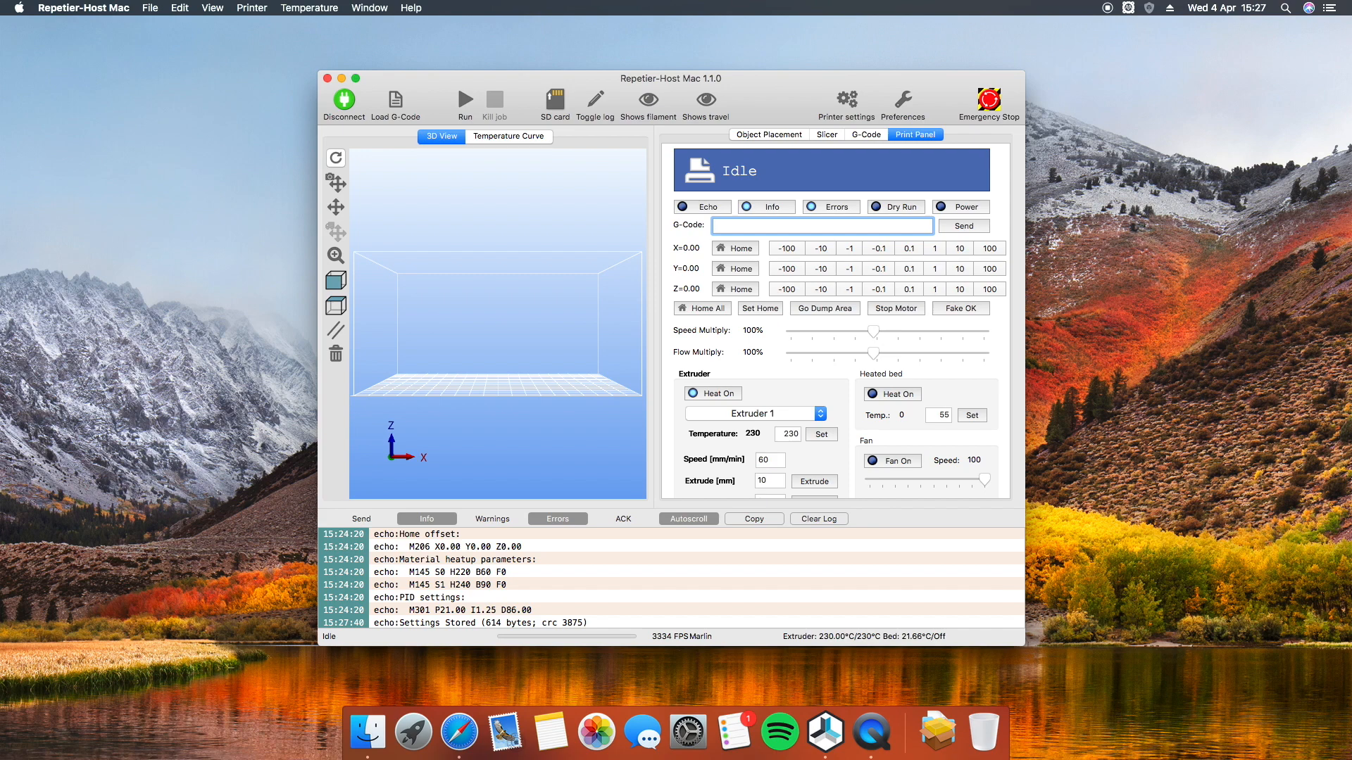
left_click(826, 733)
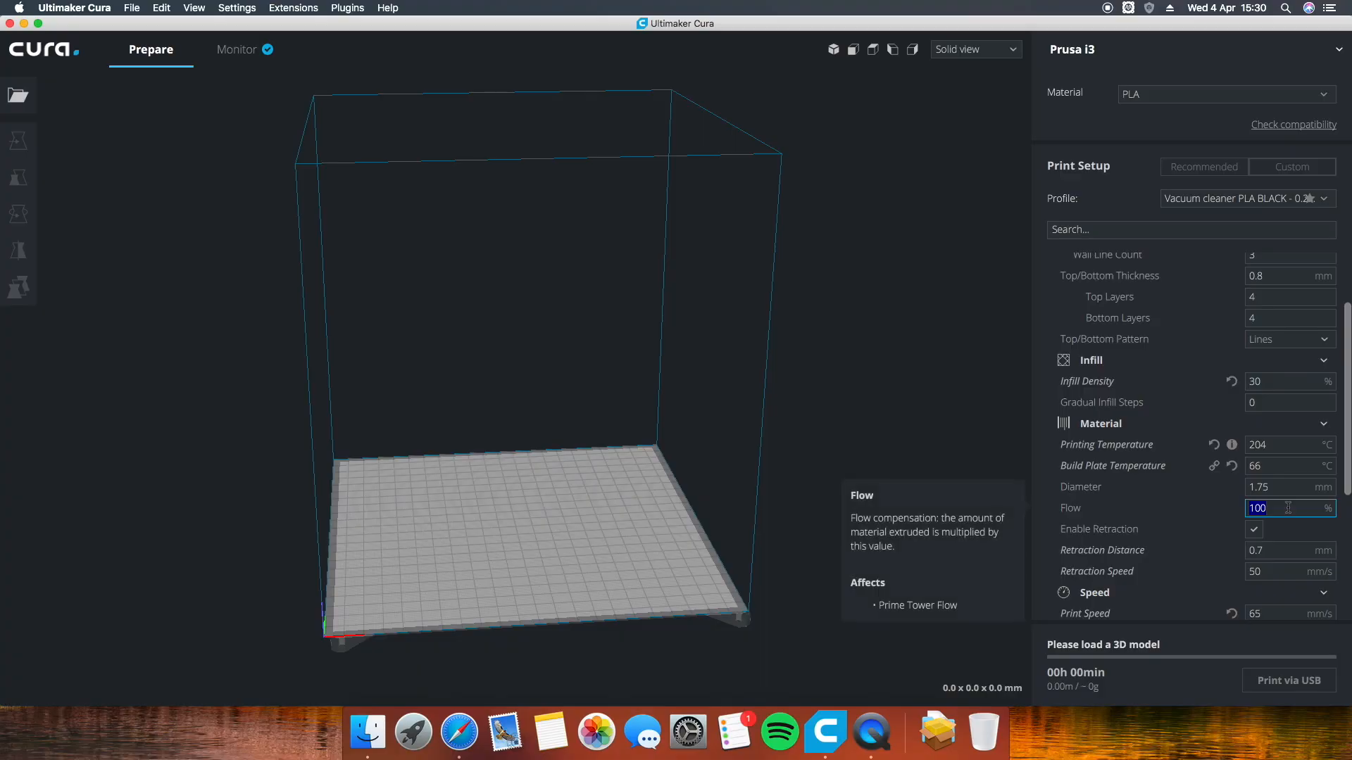
- Edit Cura's material Flow field to 102, then correct it to 98%
type("102")
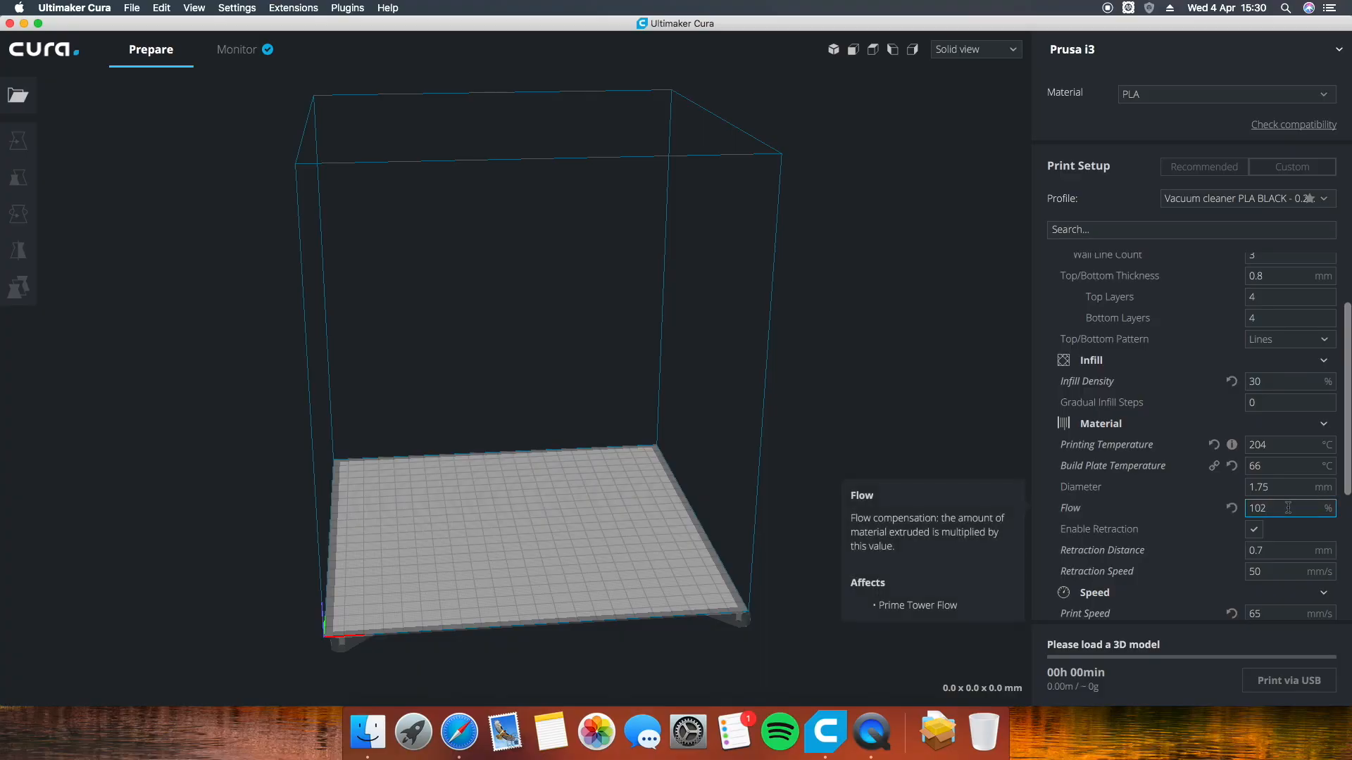
type("98")
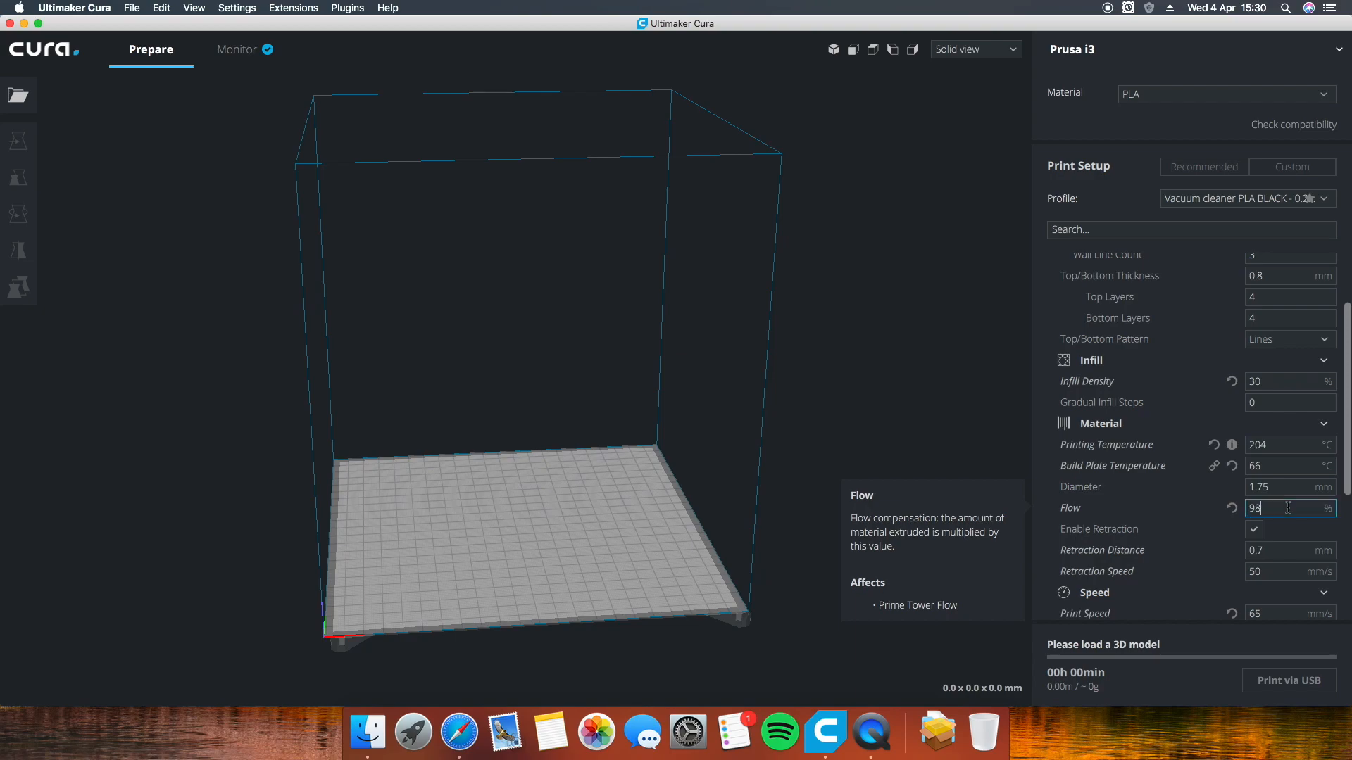